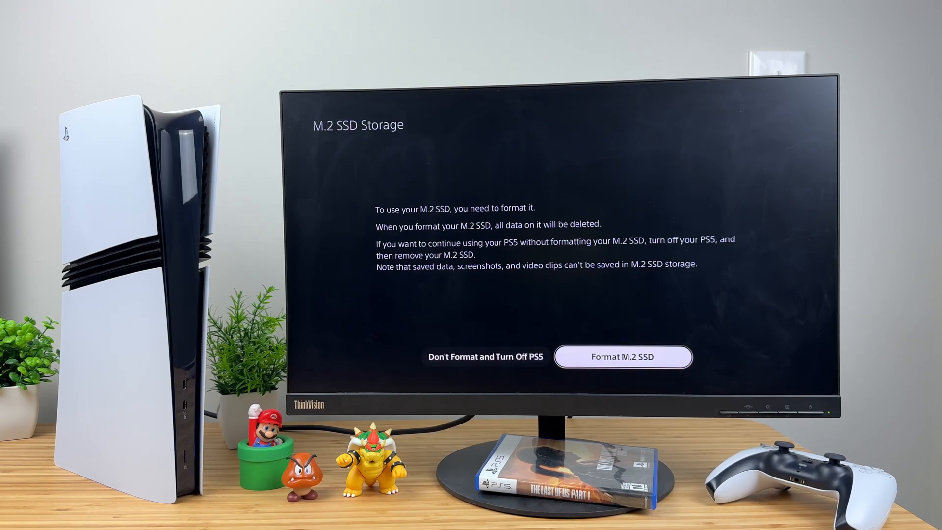
# Step: Format the M.2 SSD and acknowledge its 6496 MB/s read speed and the completion notice
pyautogui.click(623, 356)
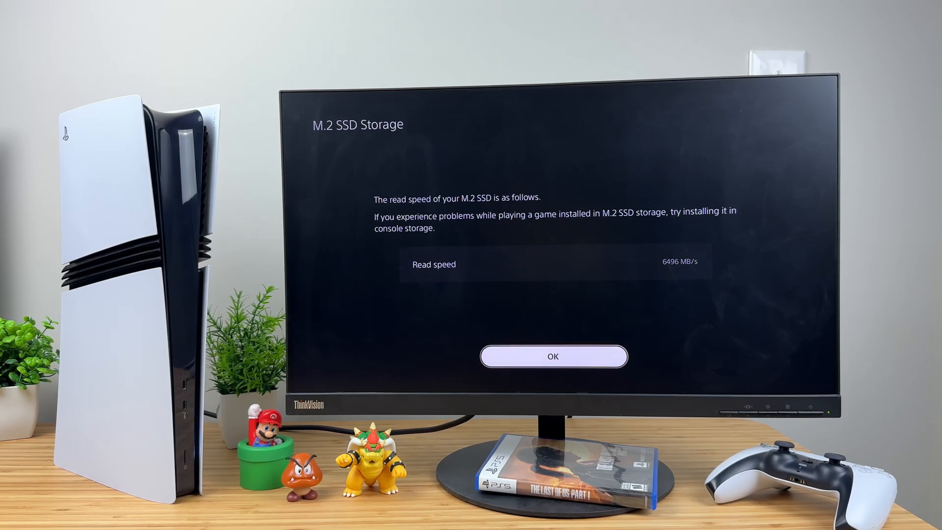
pyautogui.click(552, 356)
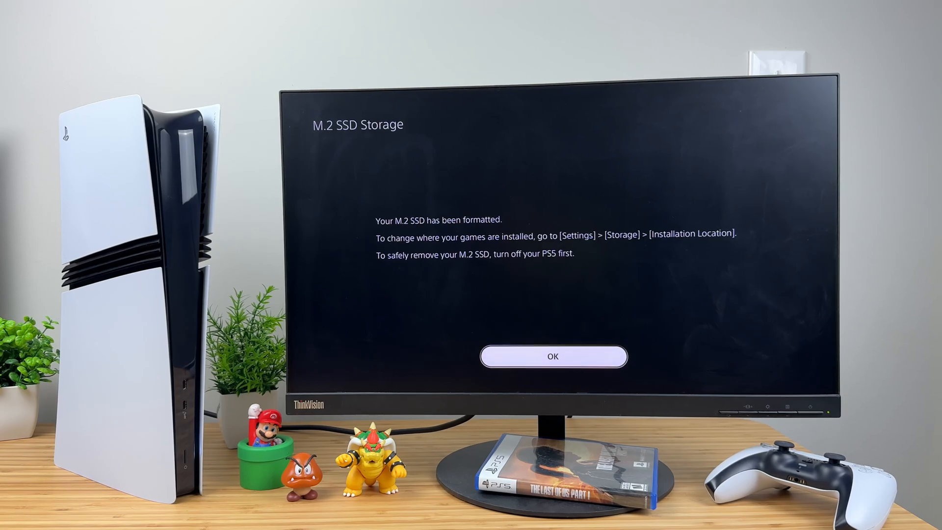
pyautogui.click(552, 356)
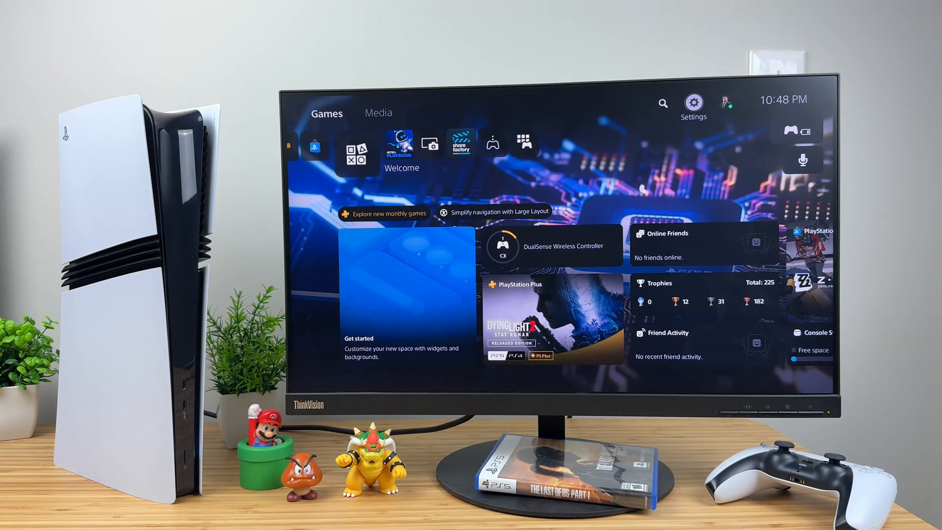
# Step: Navigate Settings > Storage > M.2 SSD Storage to show the Corsair MP600 PRO LPX at 2.01 TB
pyautogui.click(694, 101)
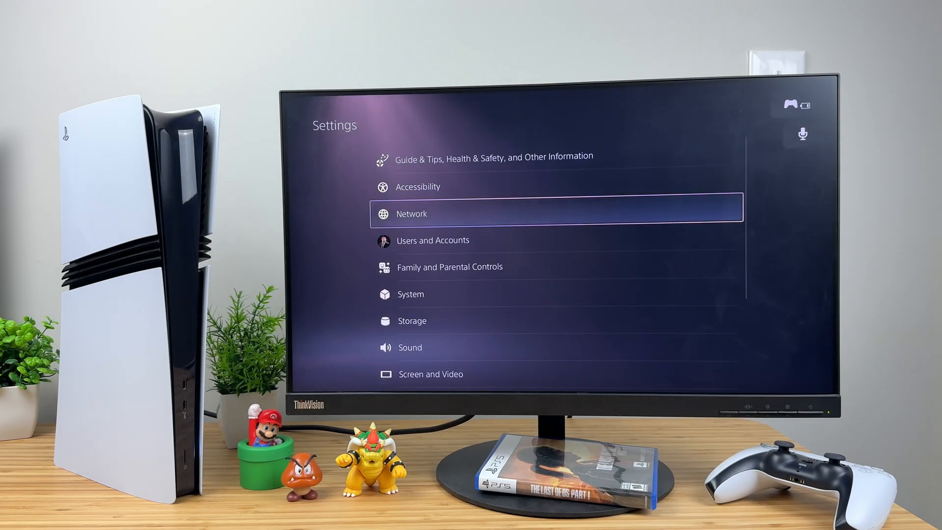
pyautogui.click(411, 319)
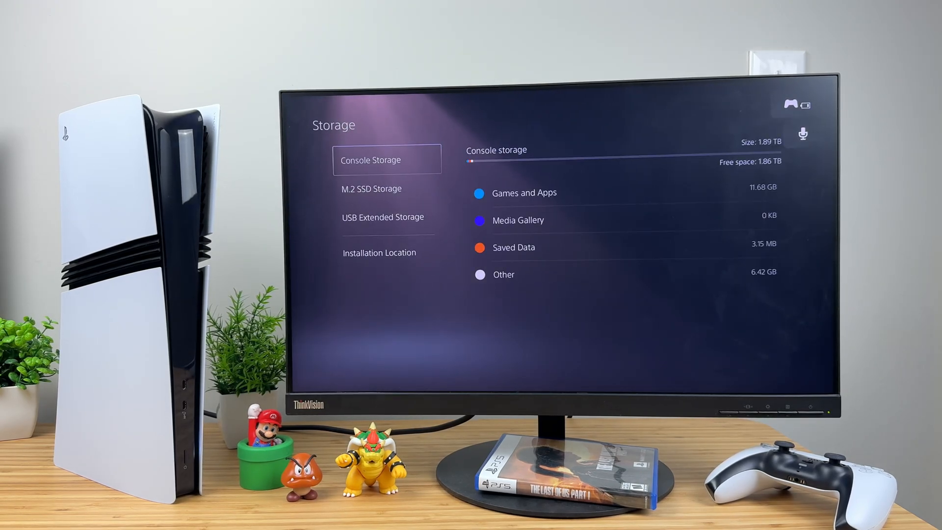
pyautogui.click(386, 188)
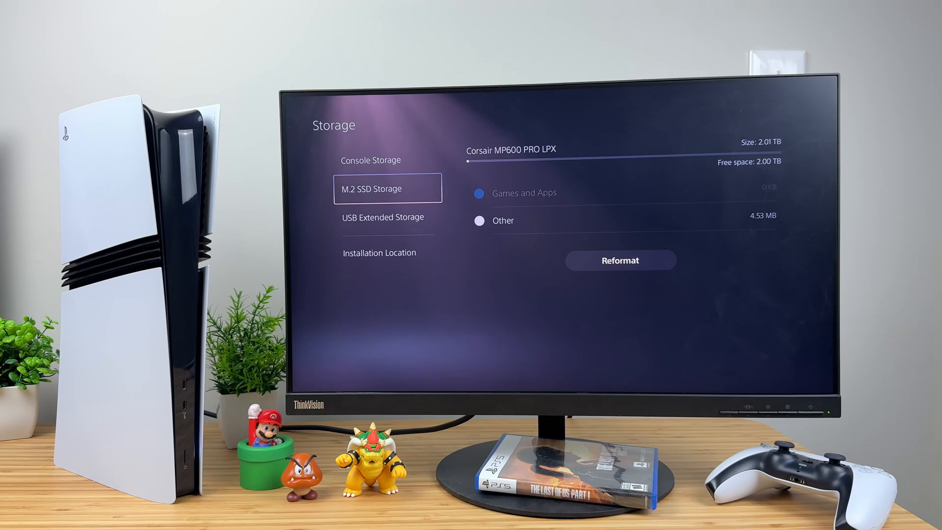